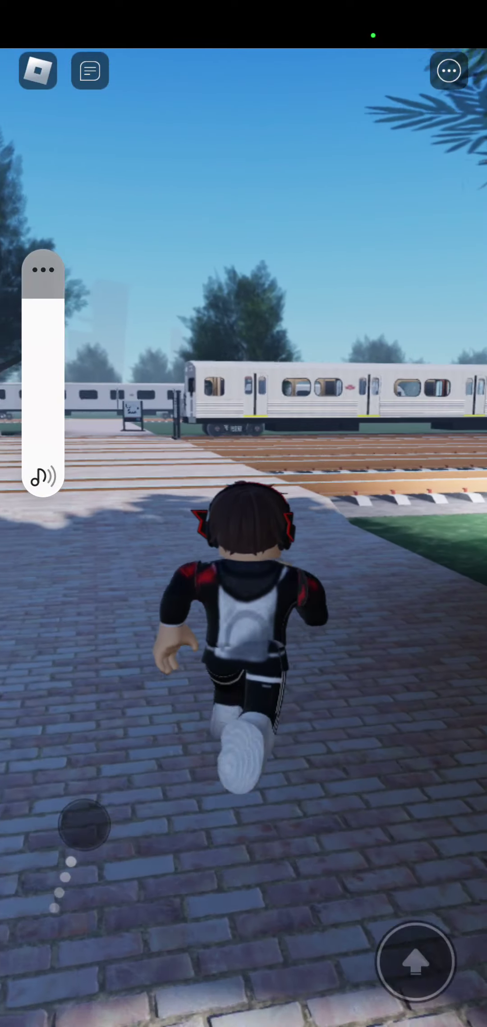
# Briefly open and close the game menu, then walk onto the grass beside the silver subway car.
pyautogui.click(449, 71)
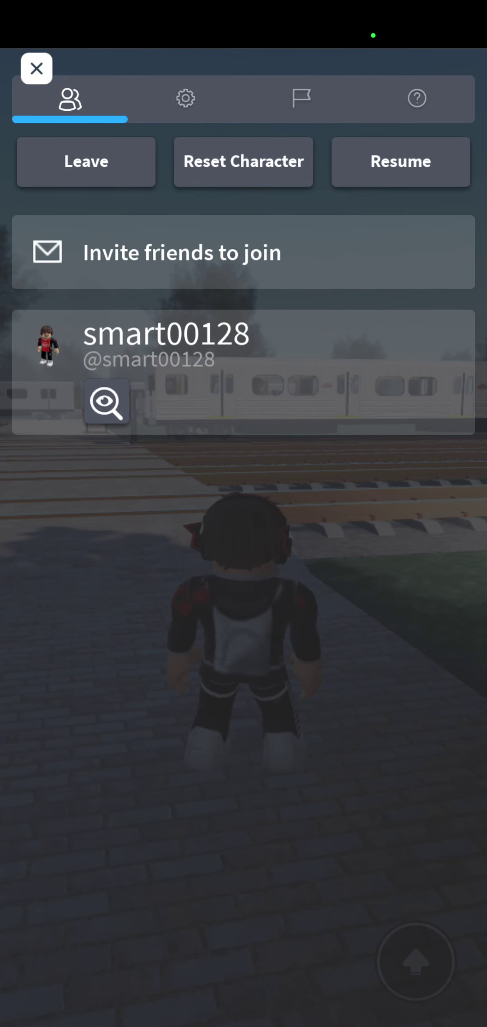
pyautogui.click(36, 68)
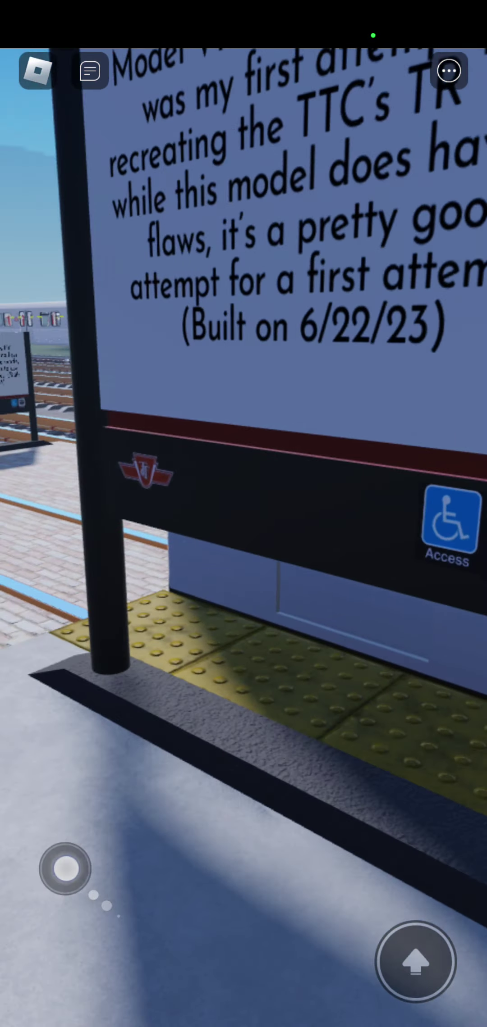
pyautogui.moveTo(65, 869); pyautogui.dragTo(118, 983)
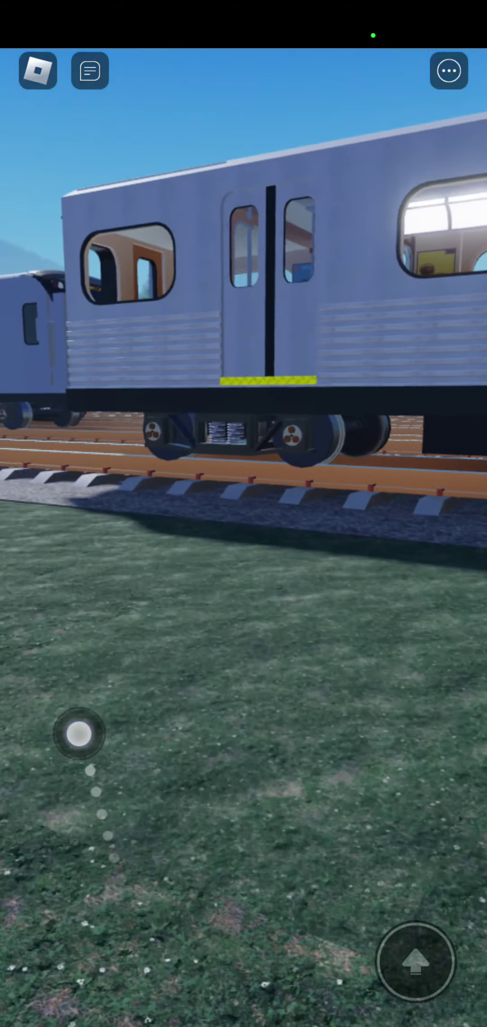
pyautogui.moveTo(78, 734); pyautogui.dragTo(42, 845)
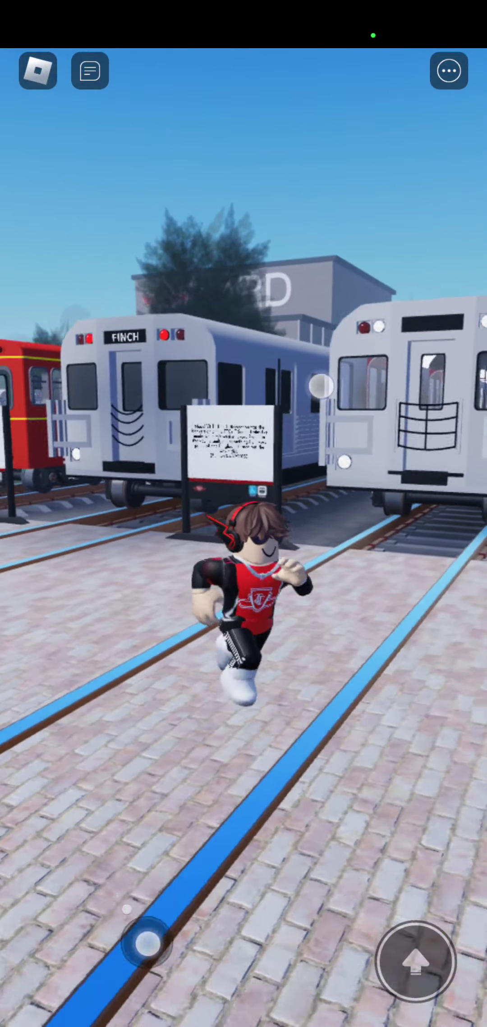
# Walk along the blue line up to the Model H6 Hawker train info sign.
pyautogui.moveTo(146, 944); pyautogui.dragTo(176, 769)
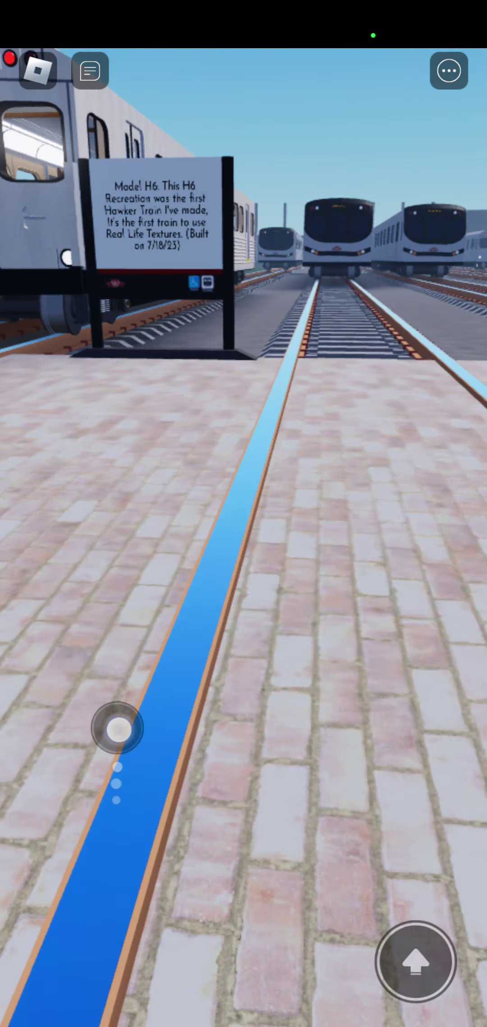
# Turn the camera from the platform past the long white train toward the distant trees.
pyautogui.moveTo(117, 728); pyautogui.dragTo(107, 767)
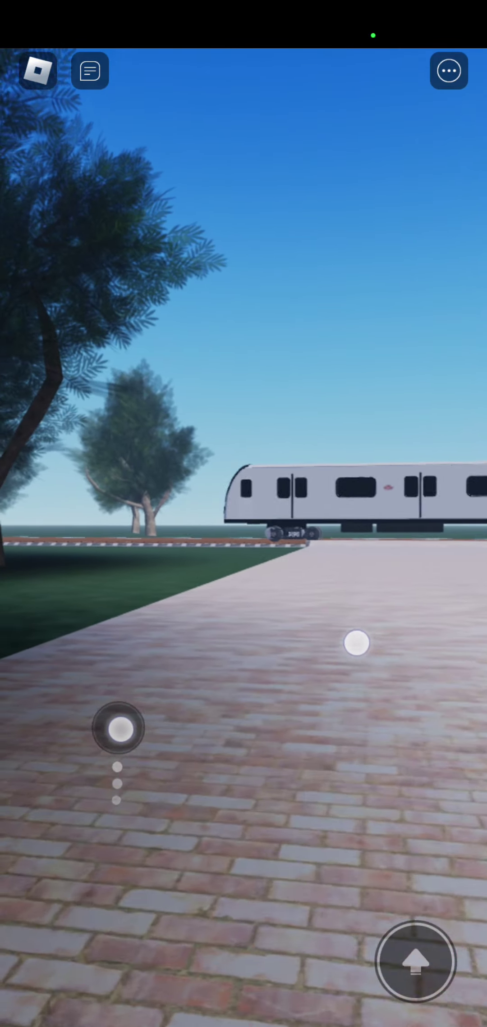
pyautogui.moveTo(118, 729); pyautogui.dragTo(155, 773)
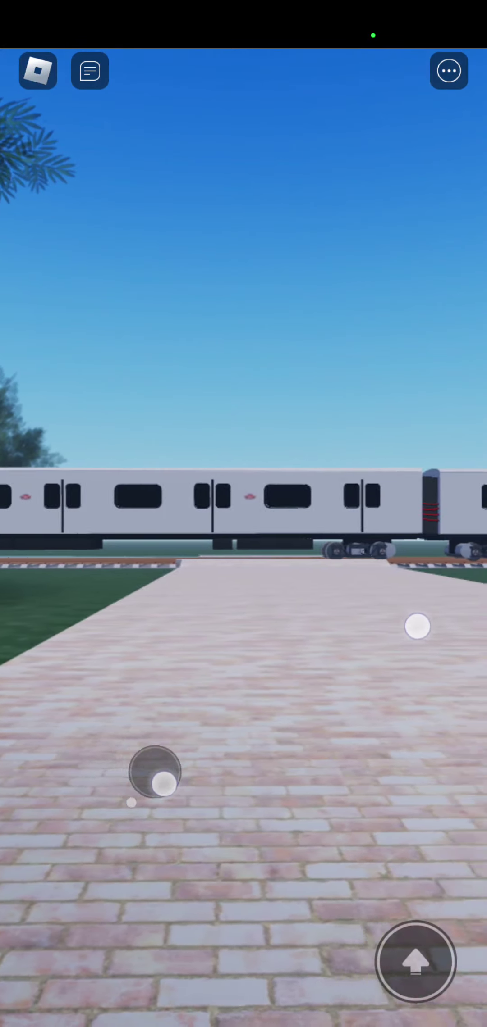
pyautogui.moveTo(155, 773); pyautogui.dragTo(56, 937)
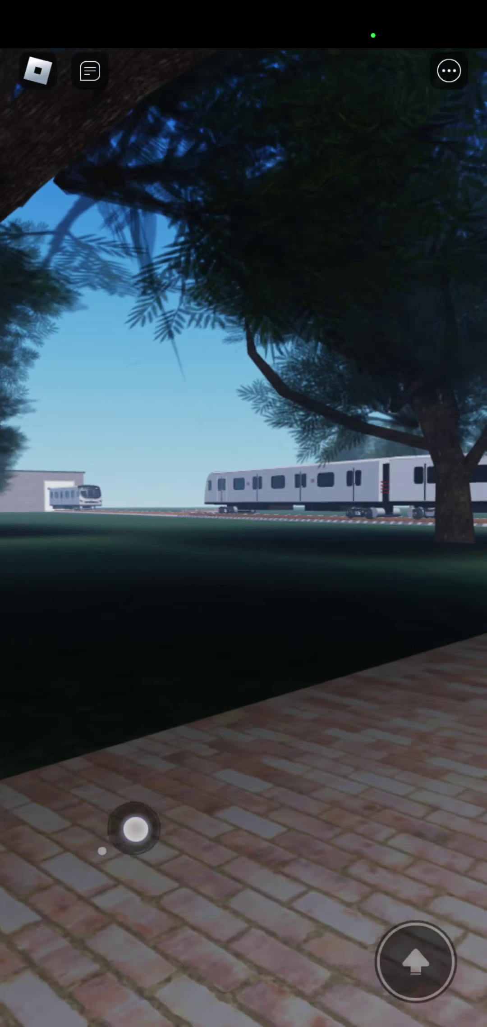
pyautogui.click(38, 70)
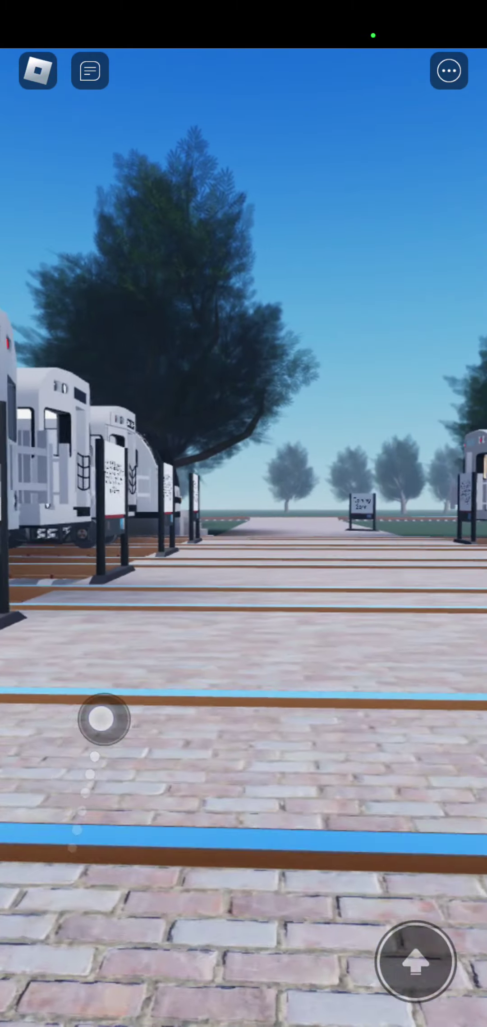
# Swing the camera up against a white subway car's front with its red lights.
pyautogui.moveTo(104, 719); pyautogui.dragTo(85, 834)
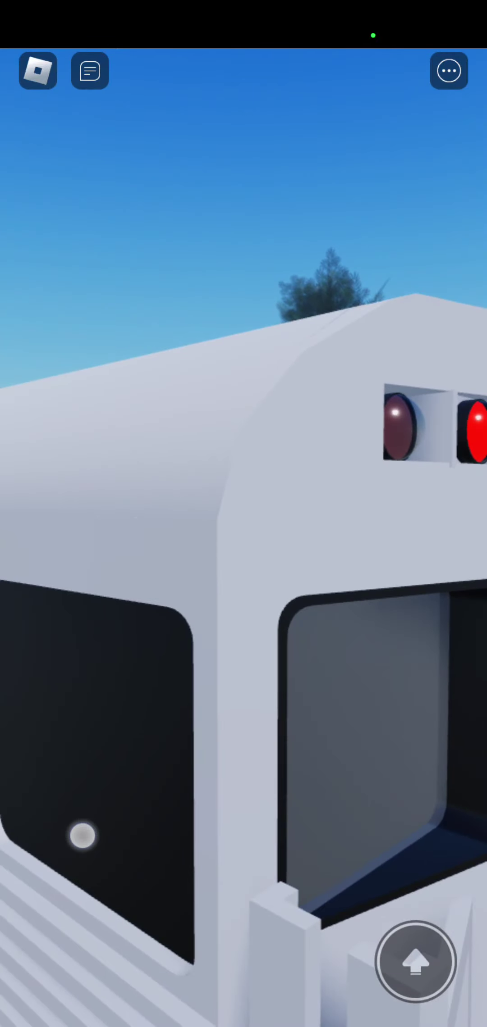